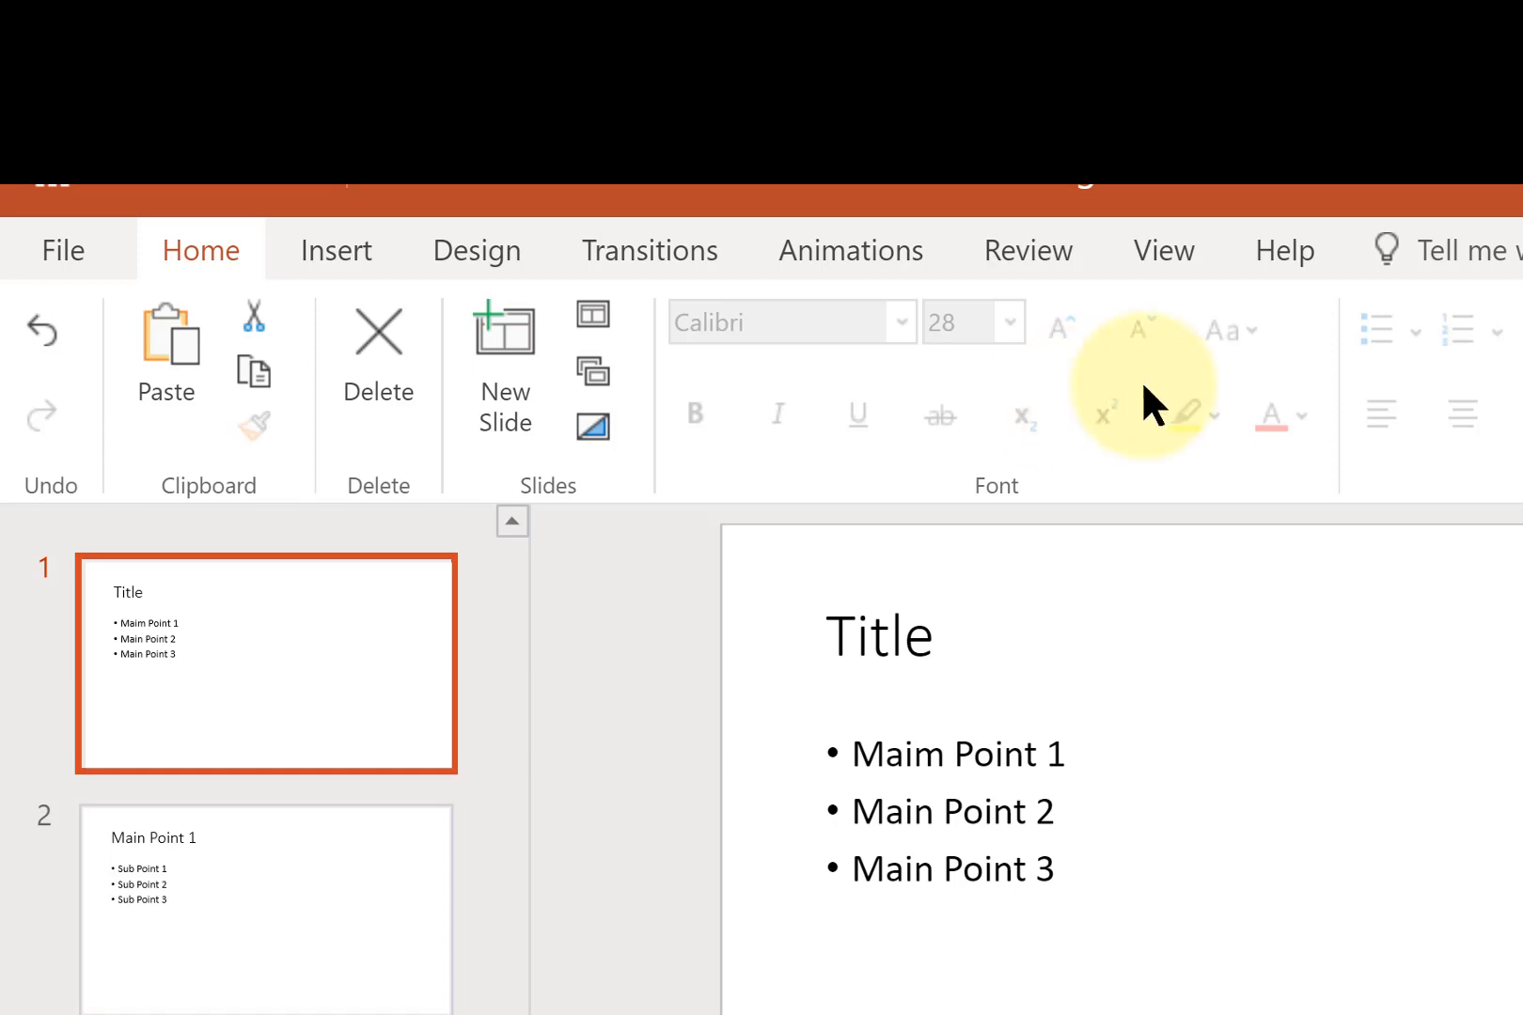
Launch Rehearse with Coach from the Slide Show tab to show Presenter Coach's welcome.
left_click(1164, 250)
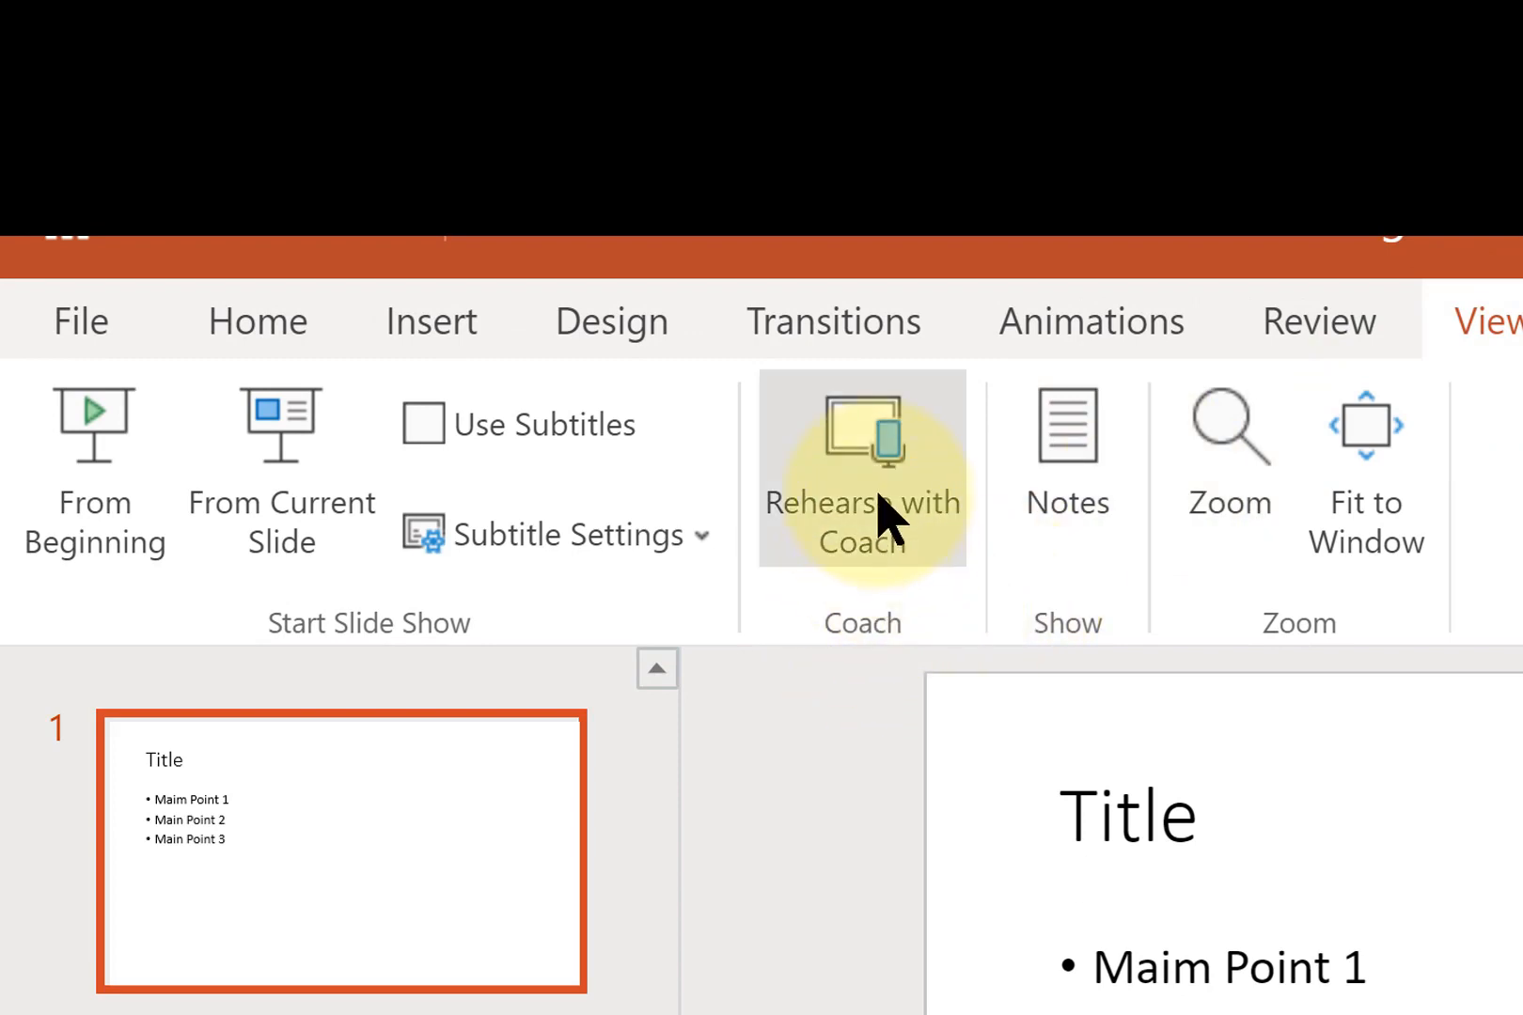
left_click(861, 474)
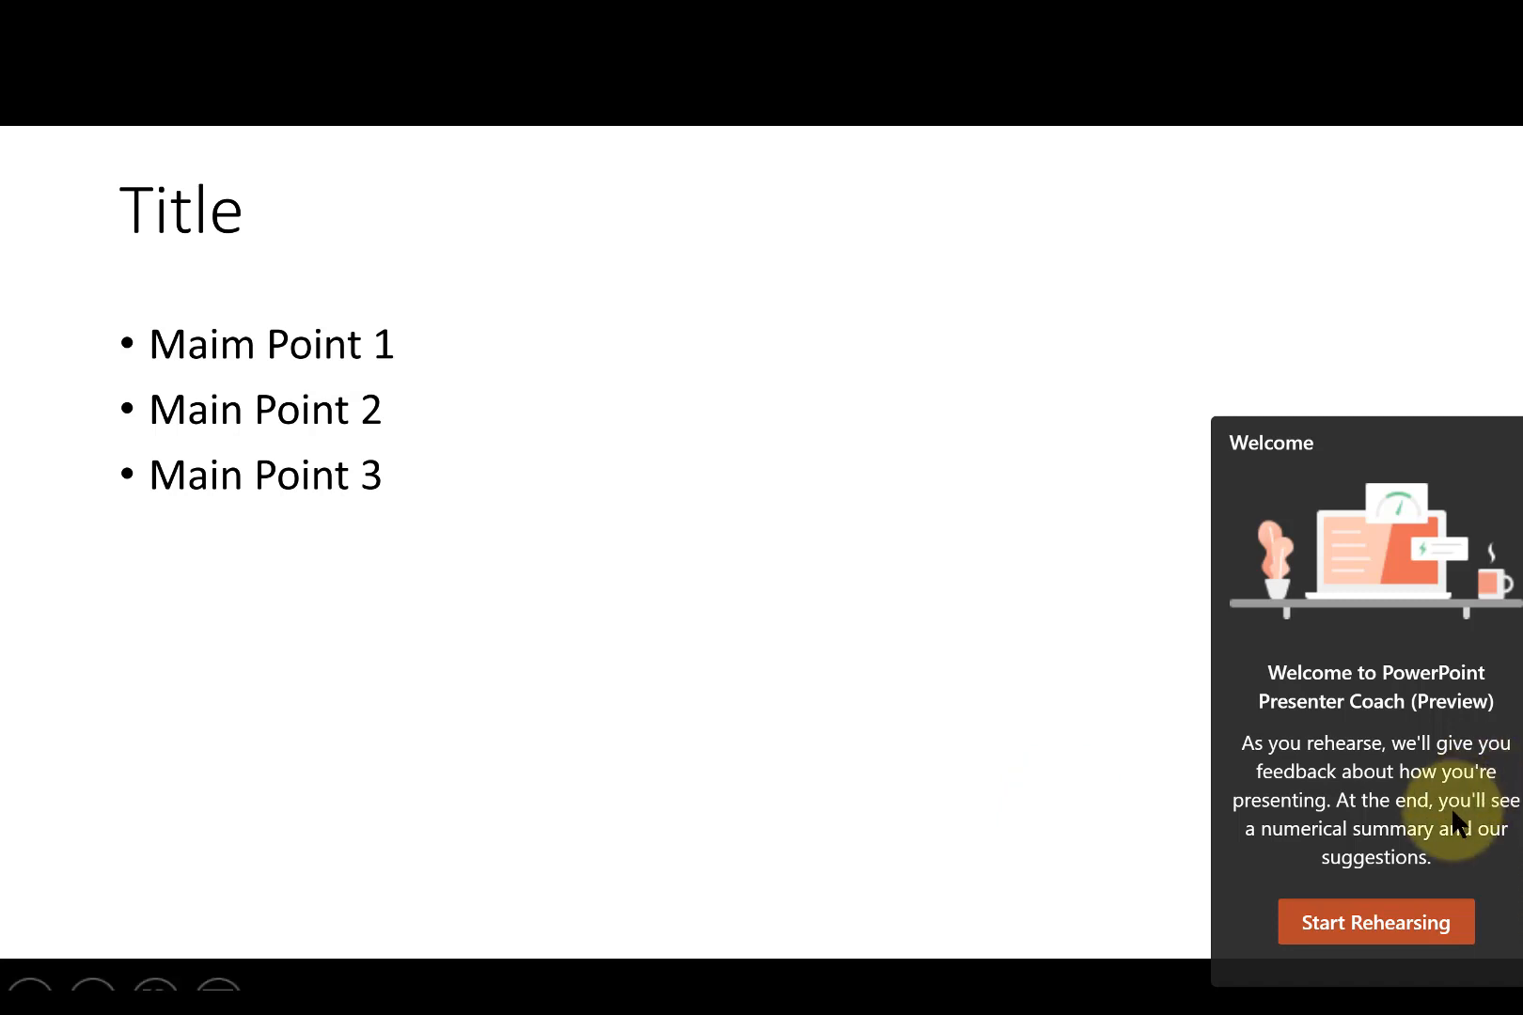
Start the coached rehearsal so the timer runs on slide 1 of 3.
left_click(1375, 922)
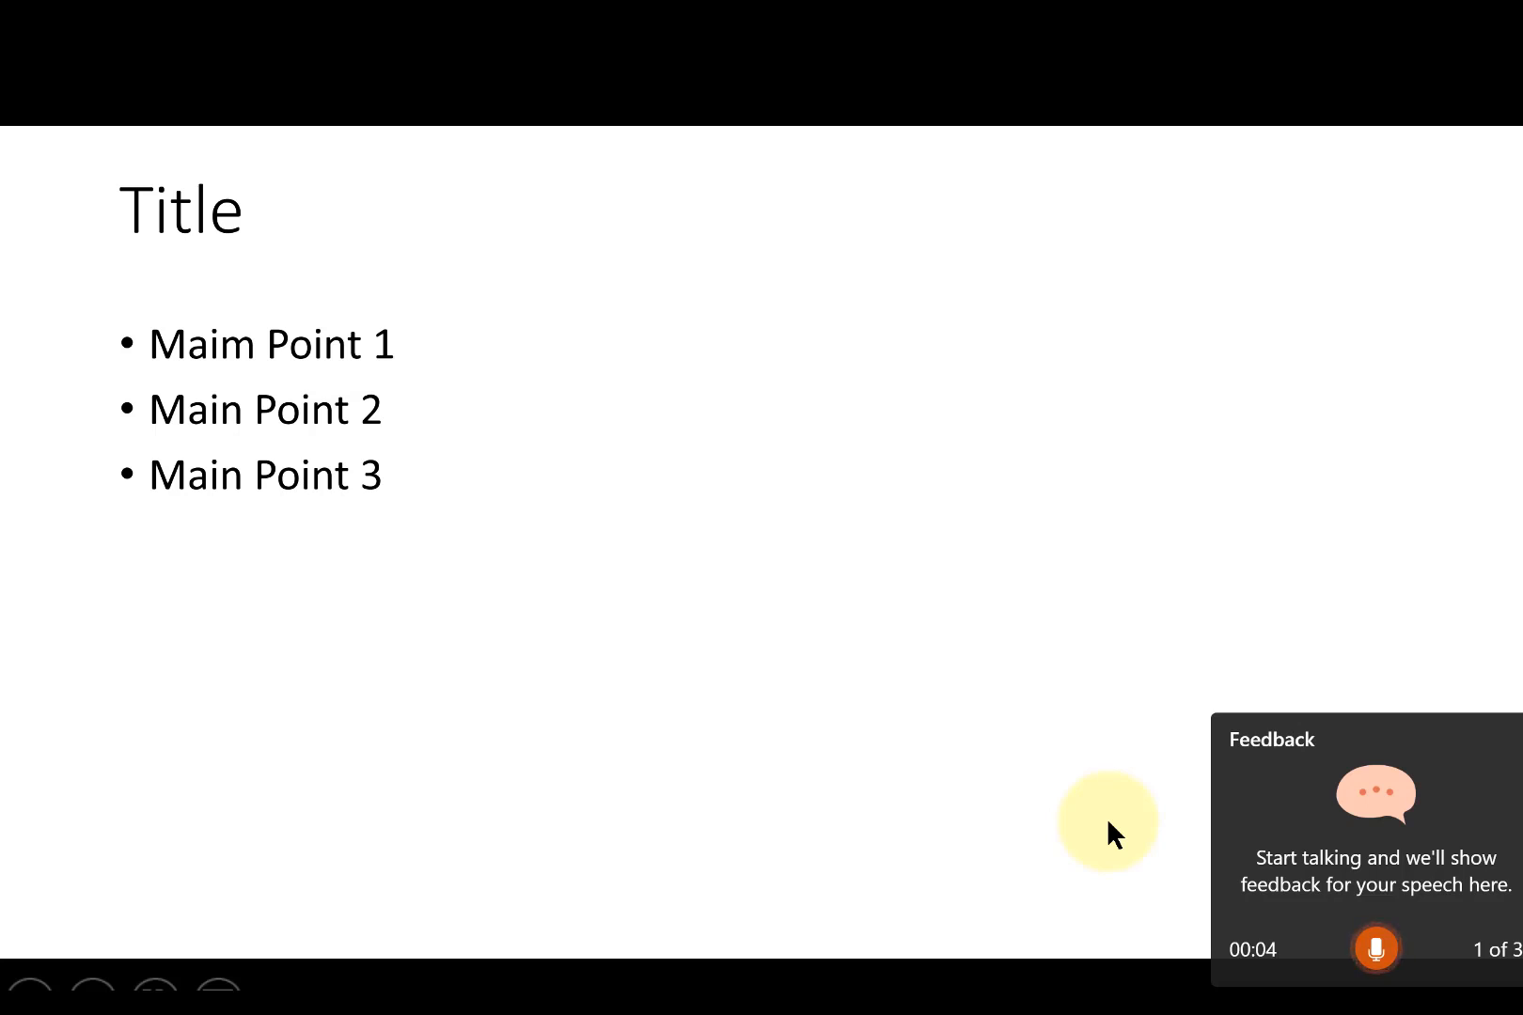
mouse_move(378, 593)
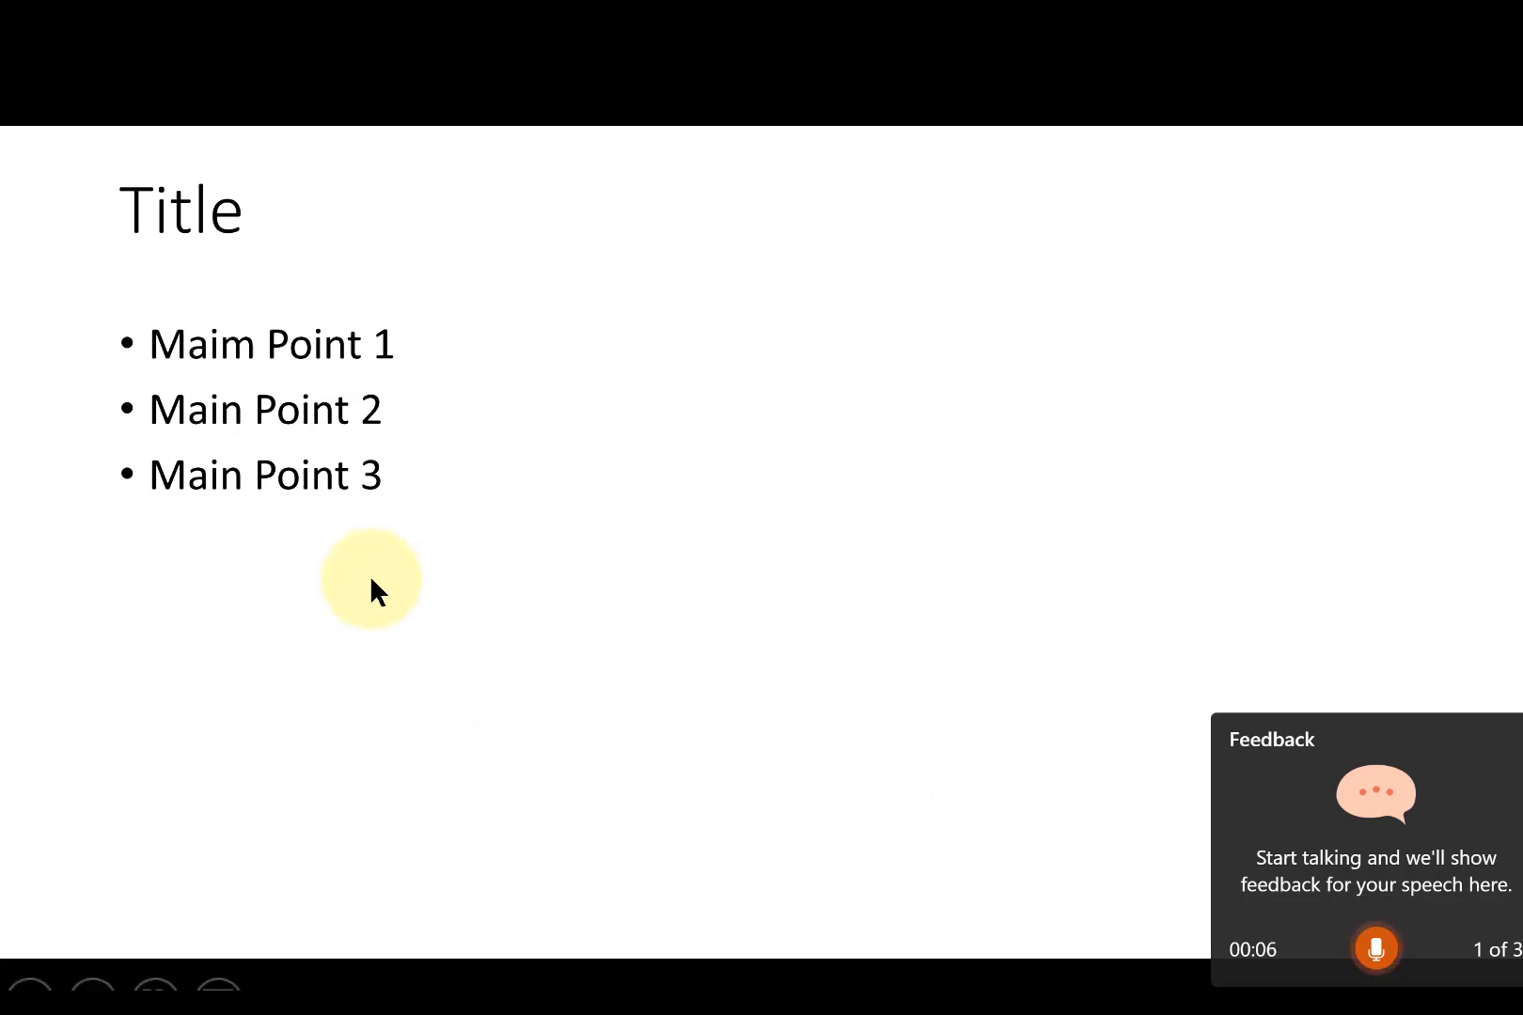
mouse_move(367, 470)
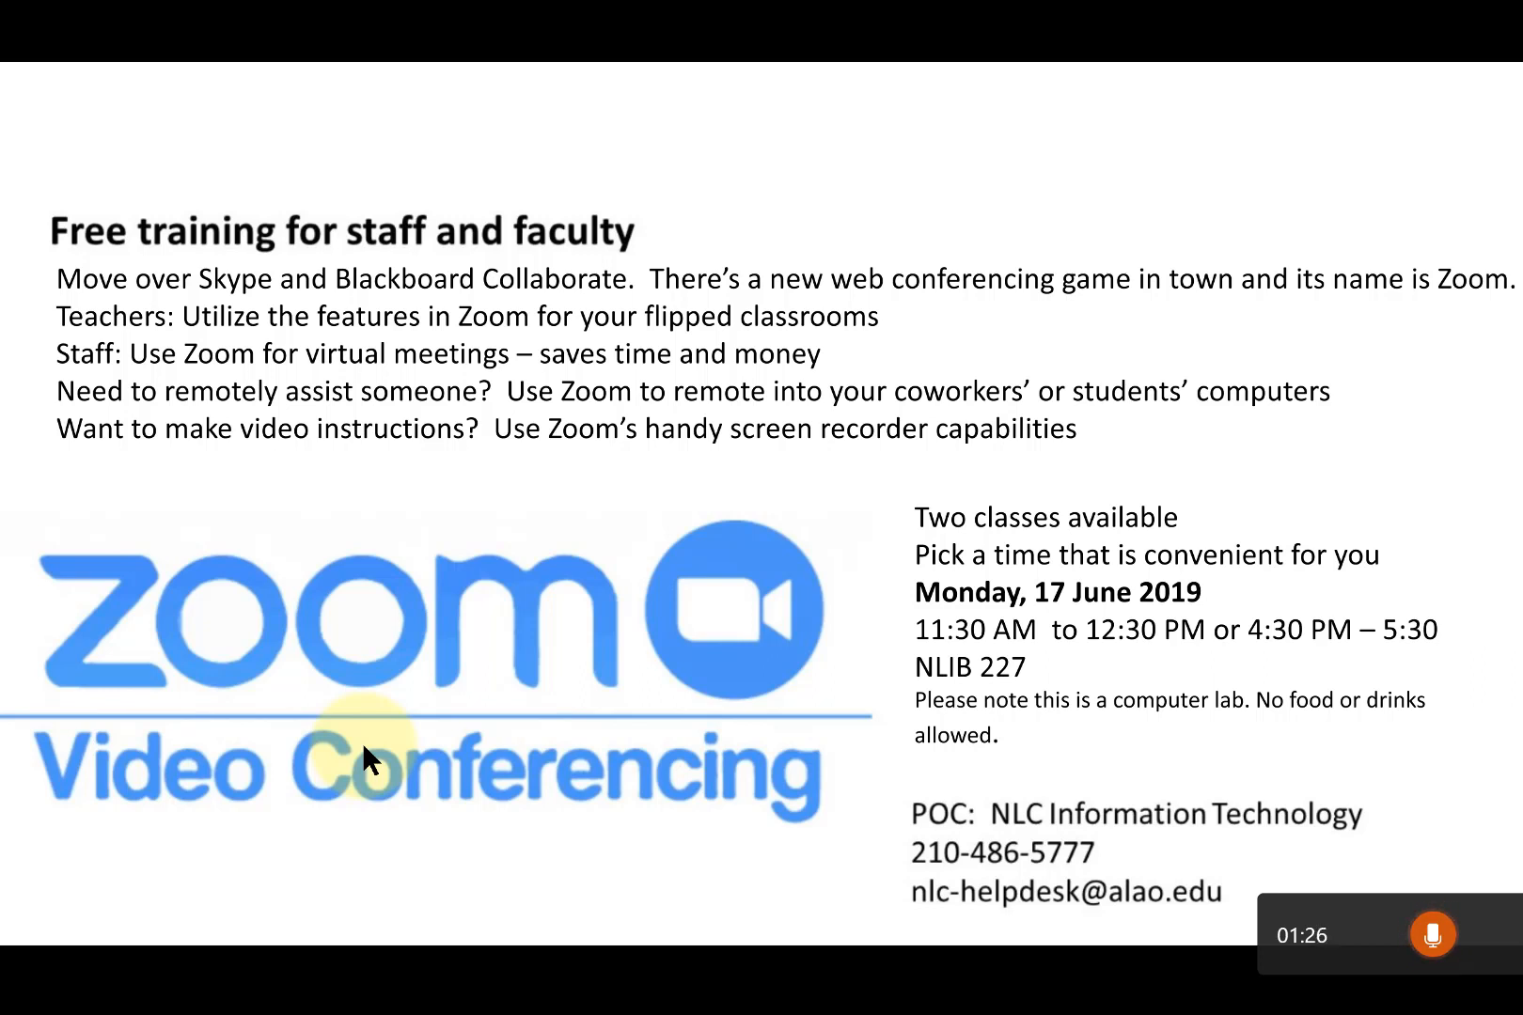
mouse_move(898, 707)
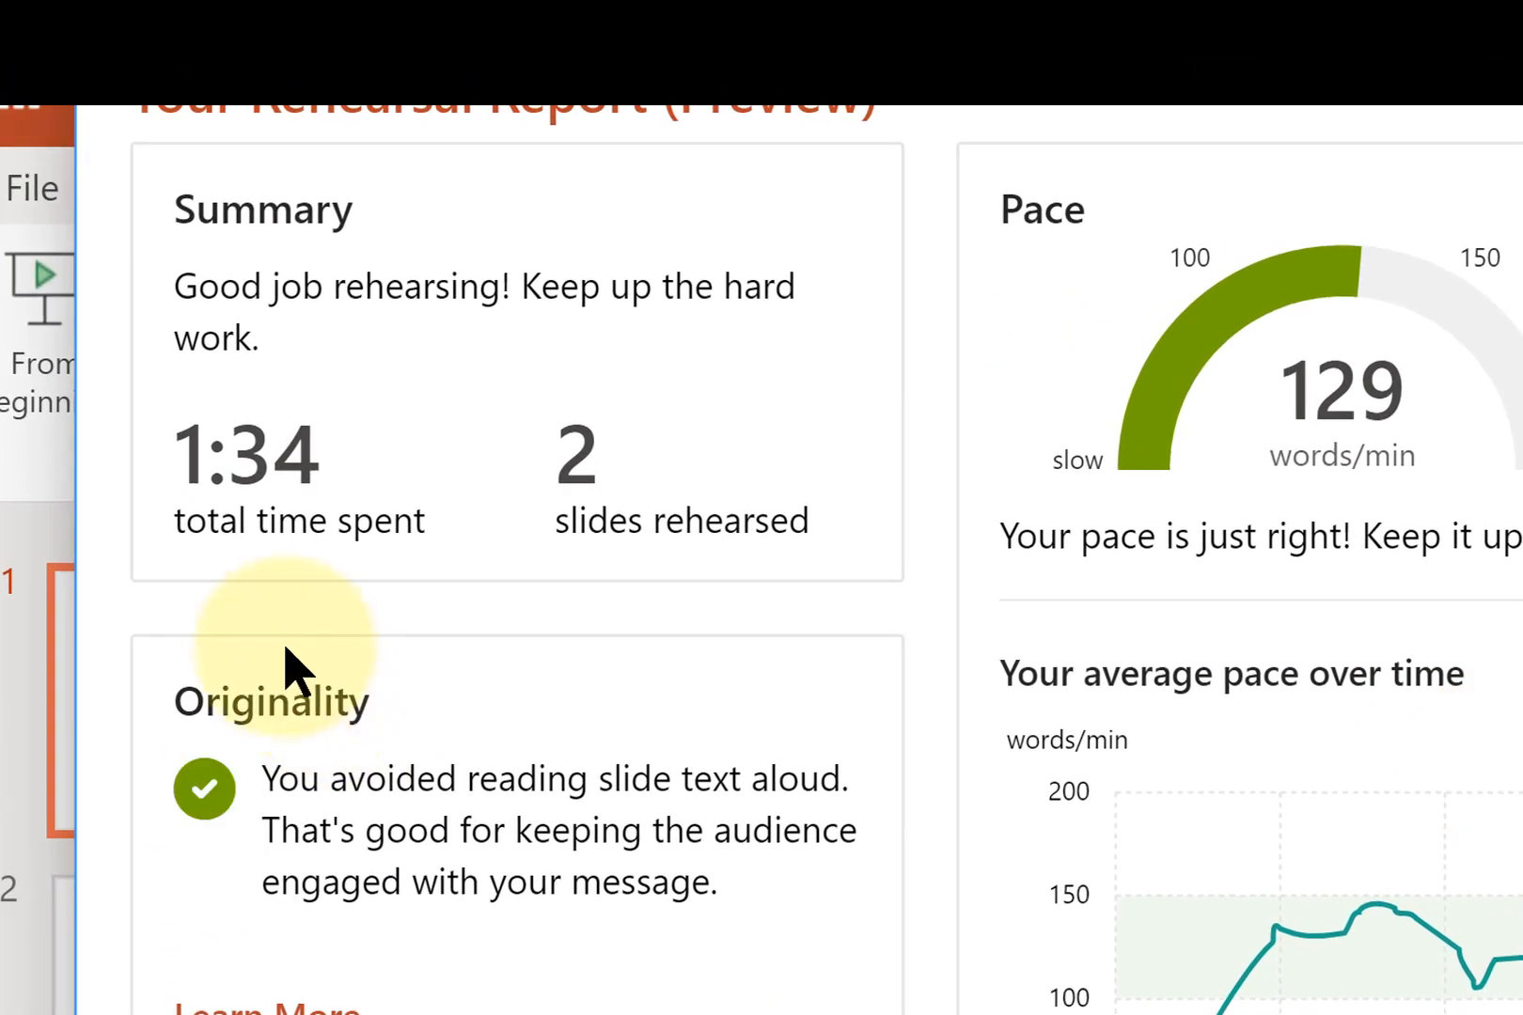
mouse_move(287, 635)
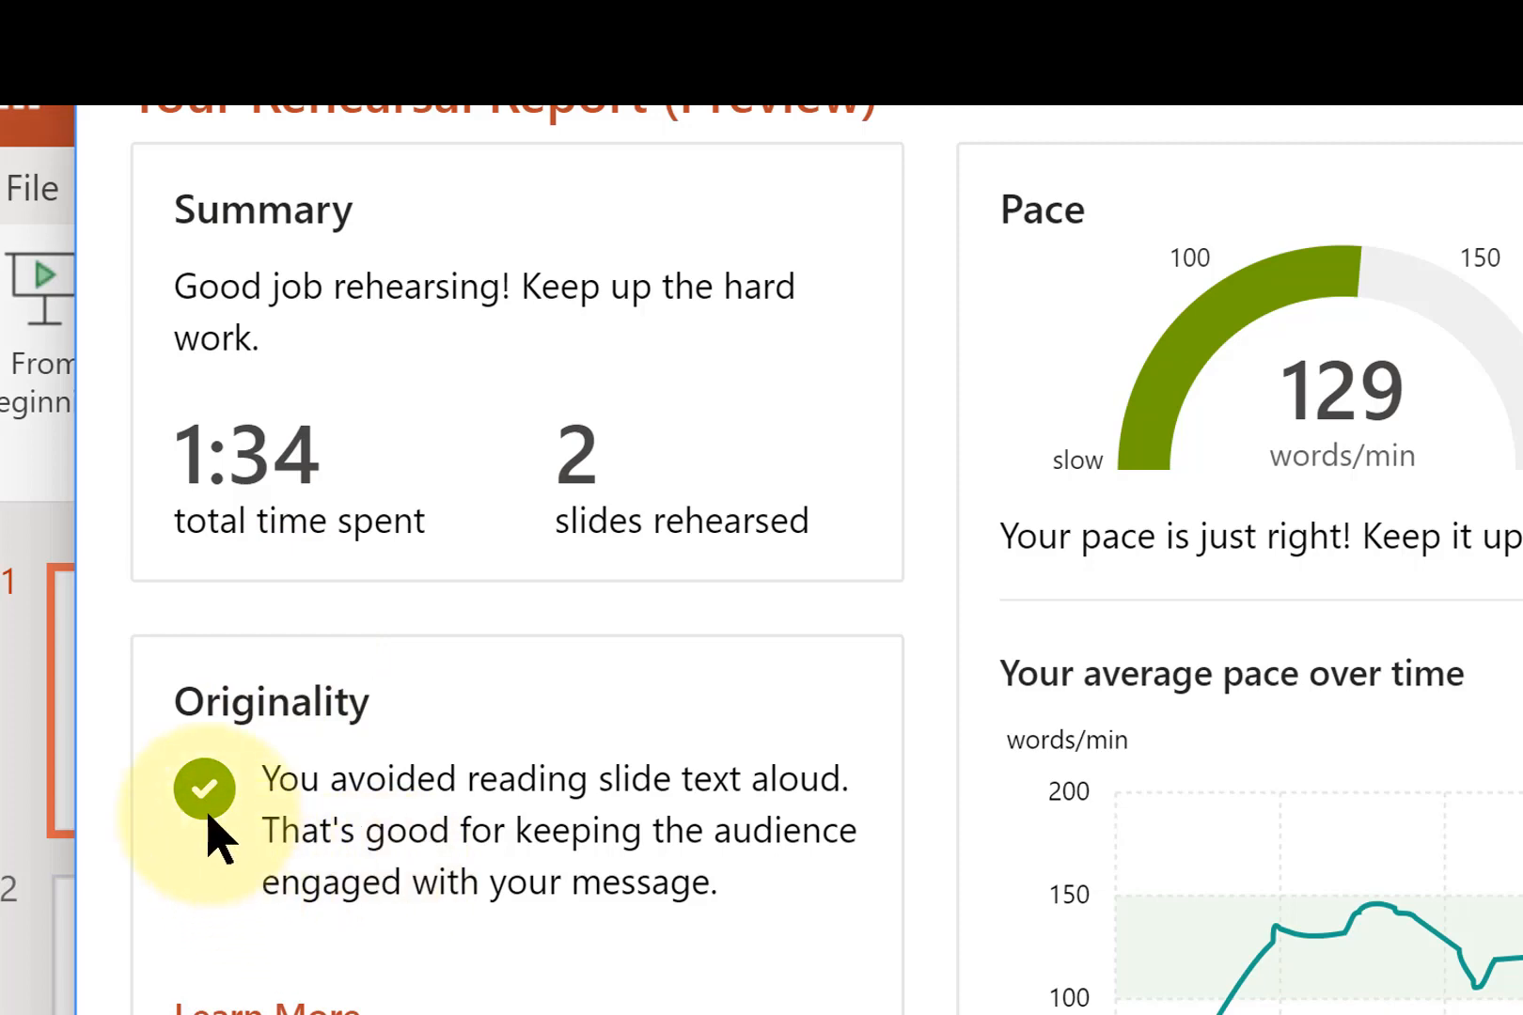
mouse_move(325, 864)
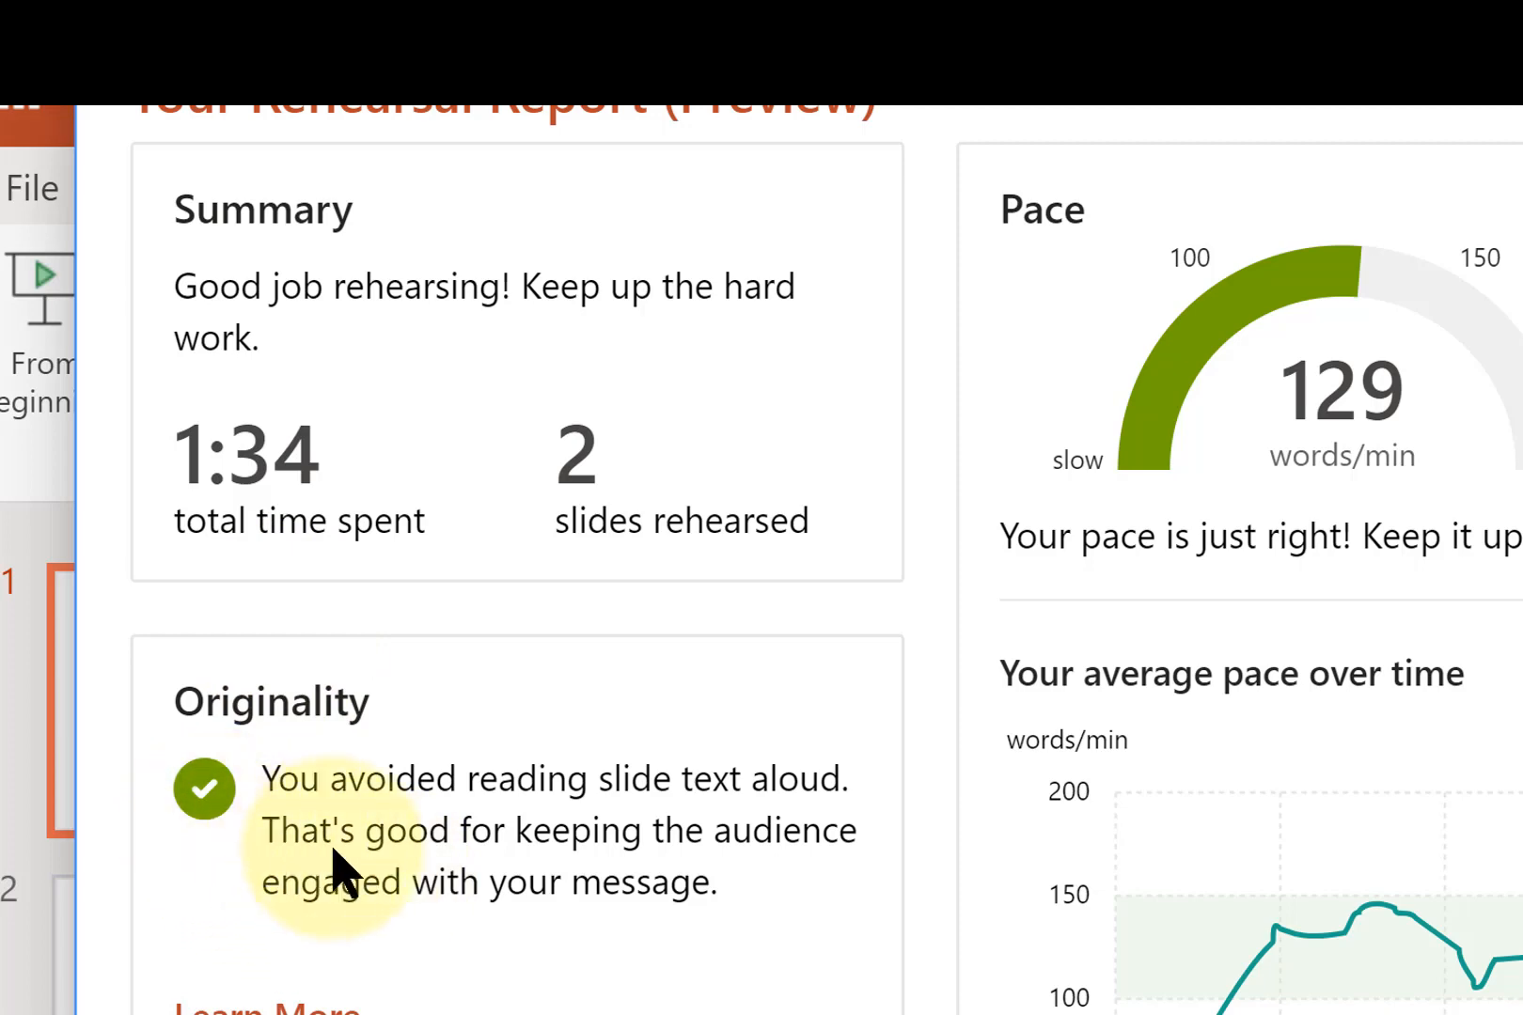
mouse_move(367, 936)
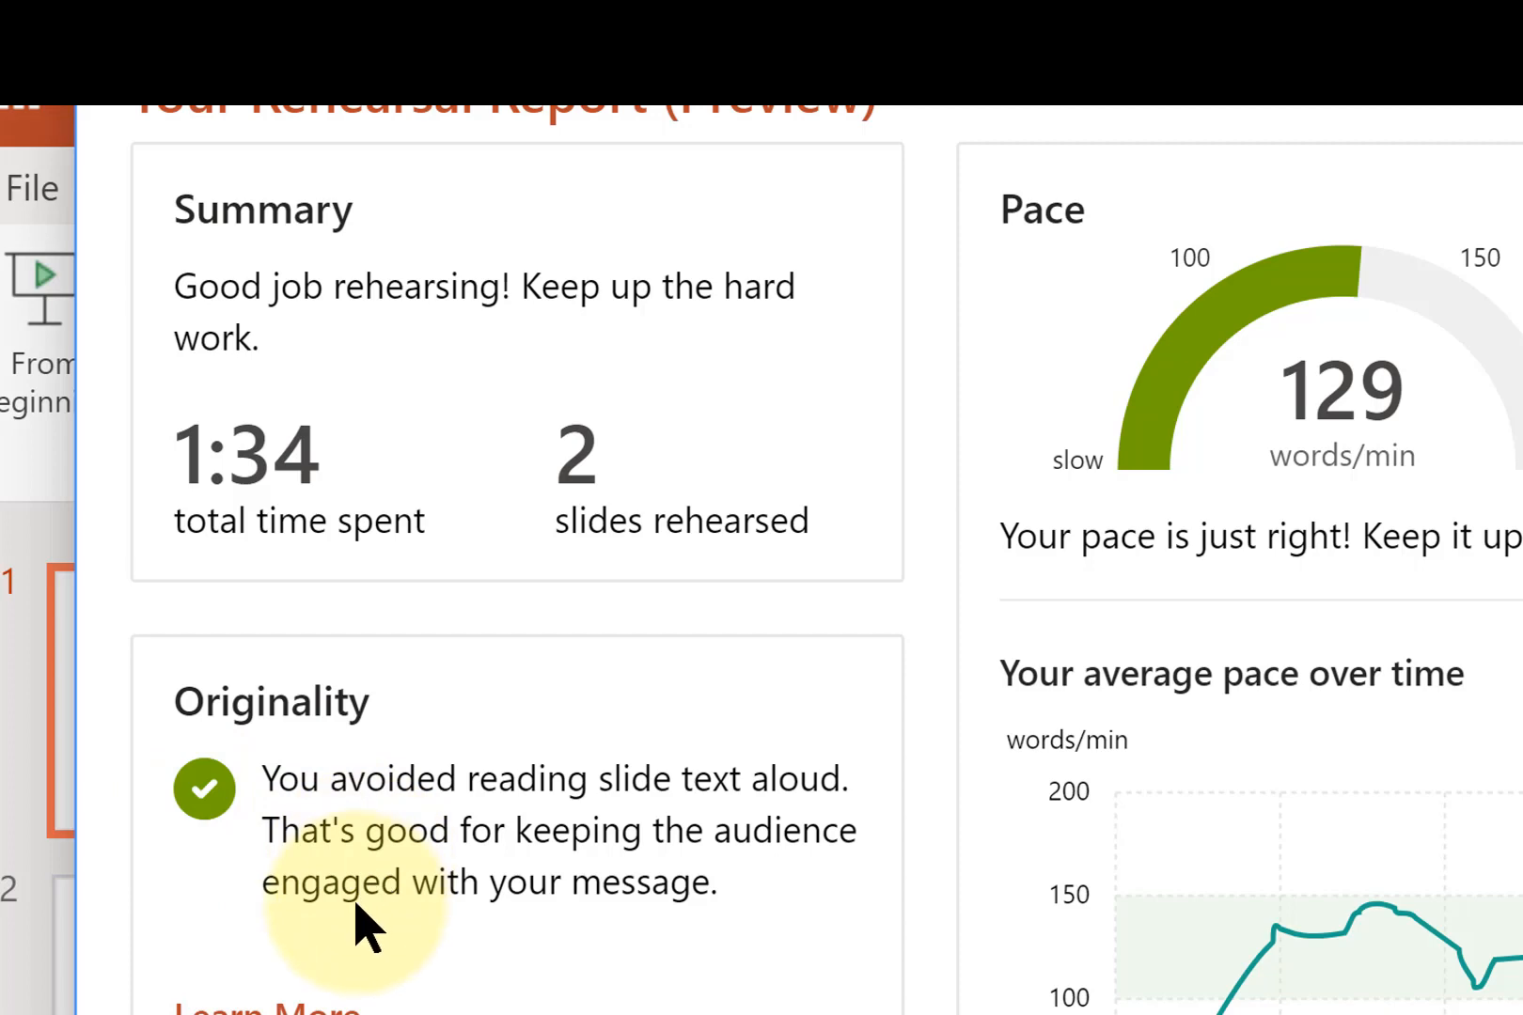
mouse_move(246, 868)
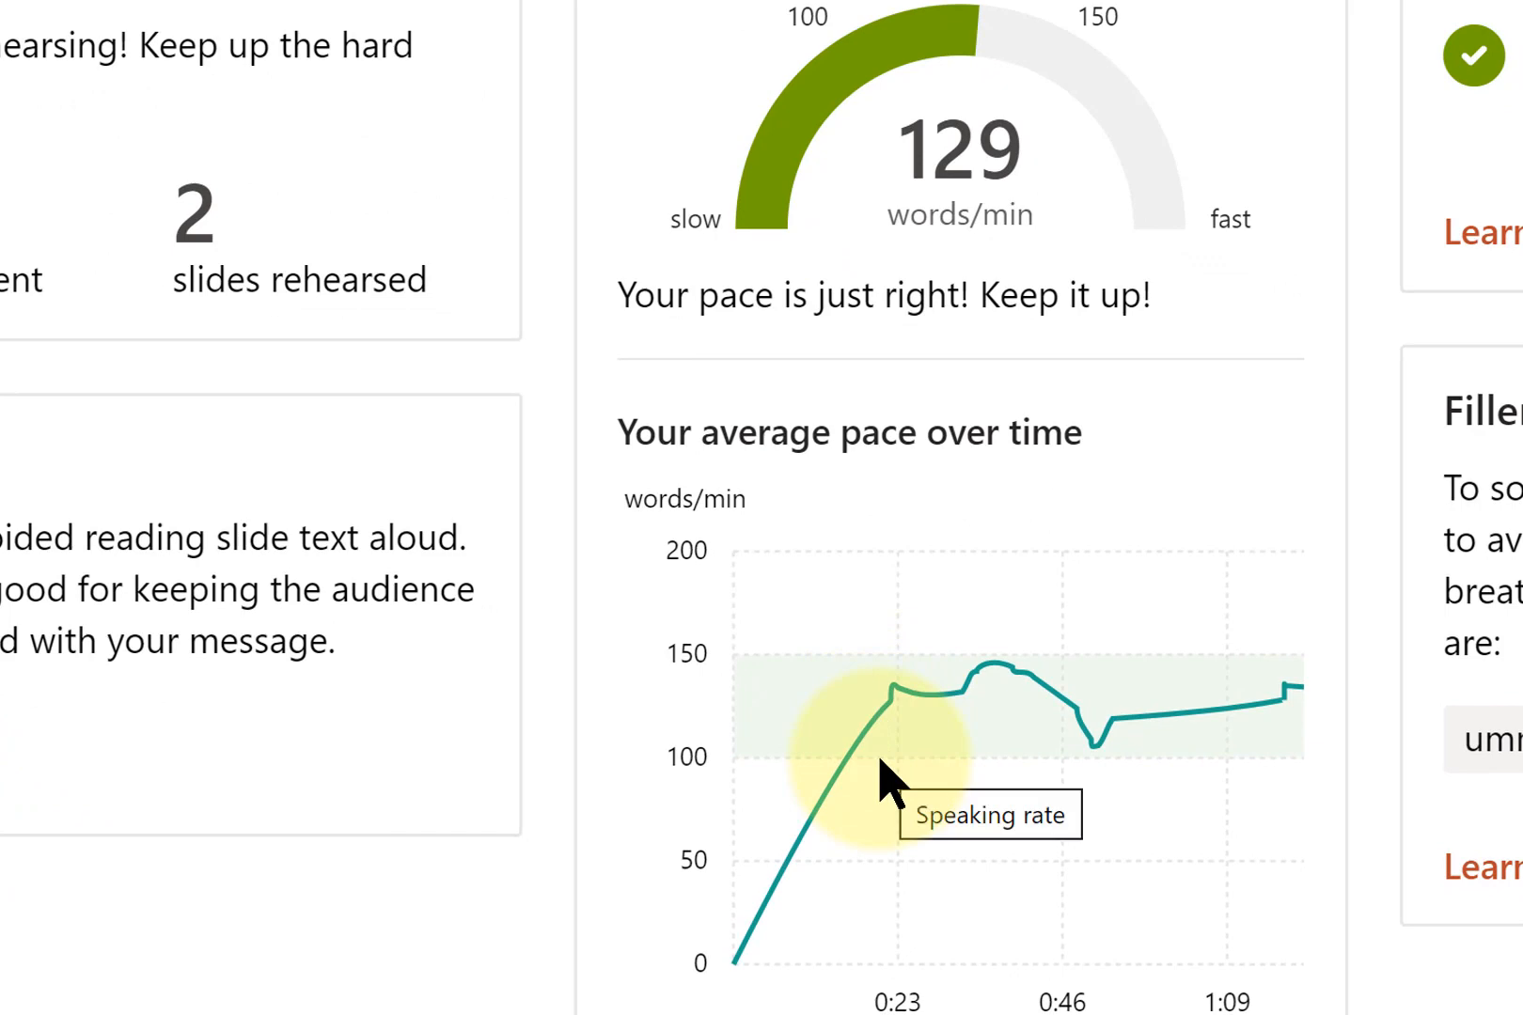
Scroll the Rehearsal Report through its Summary, Pace, Sensitive Phrases and Fillers cards.
scroll("down", 3)
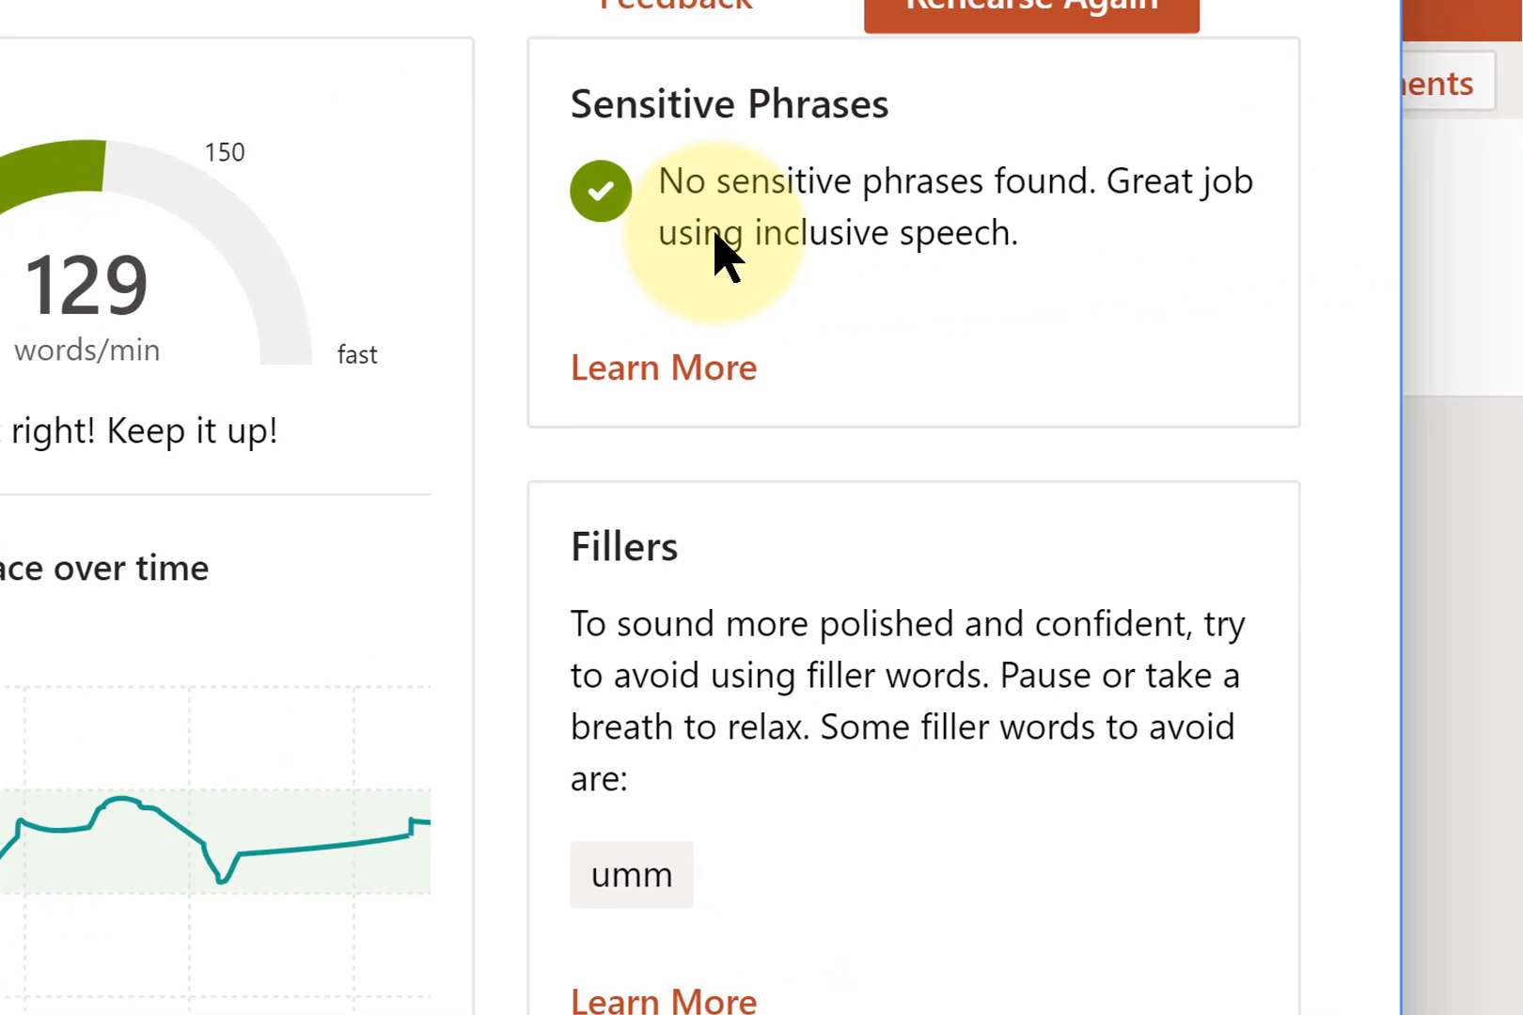
mouse_move(745, 854)
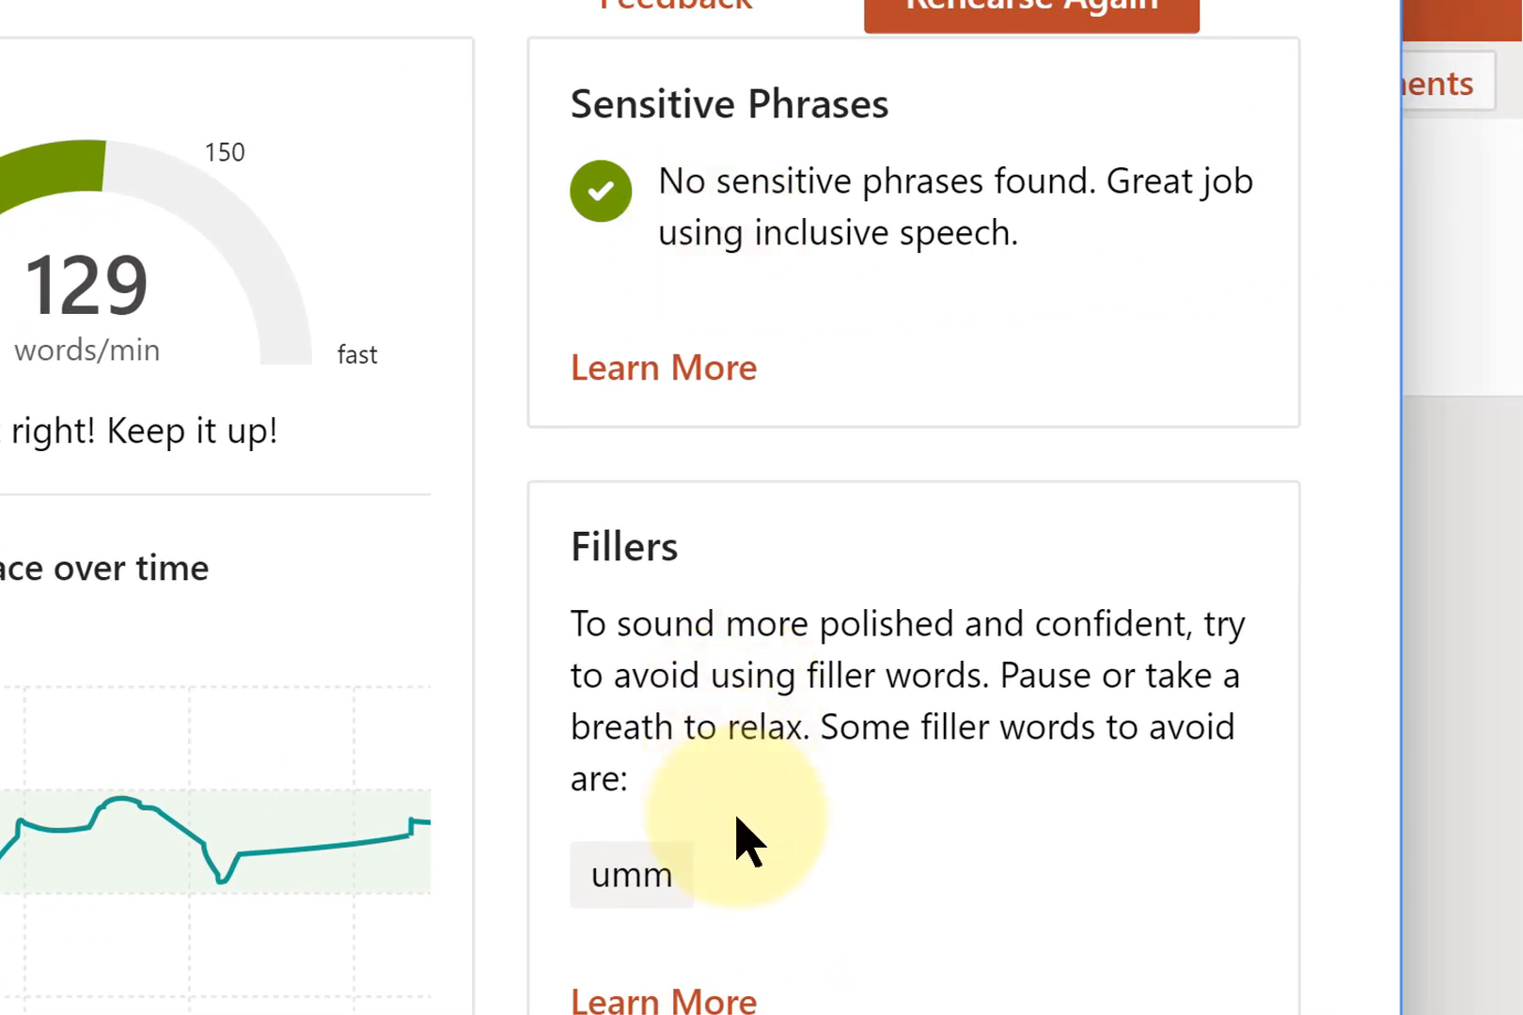
mouse_move(747, 874)
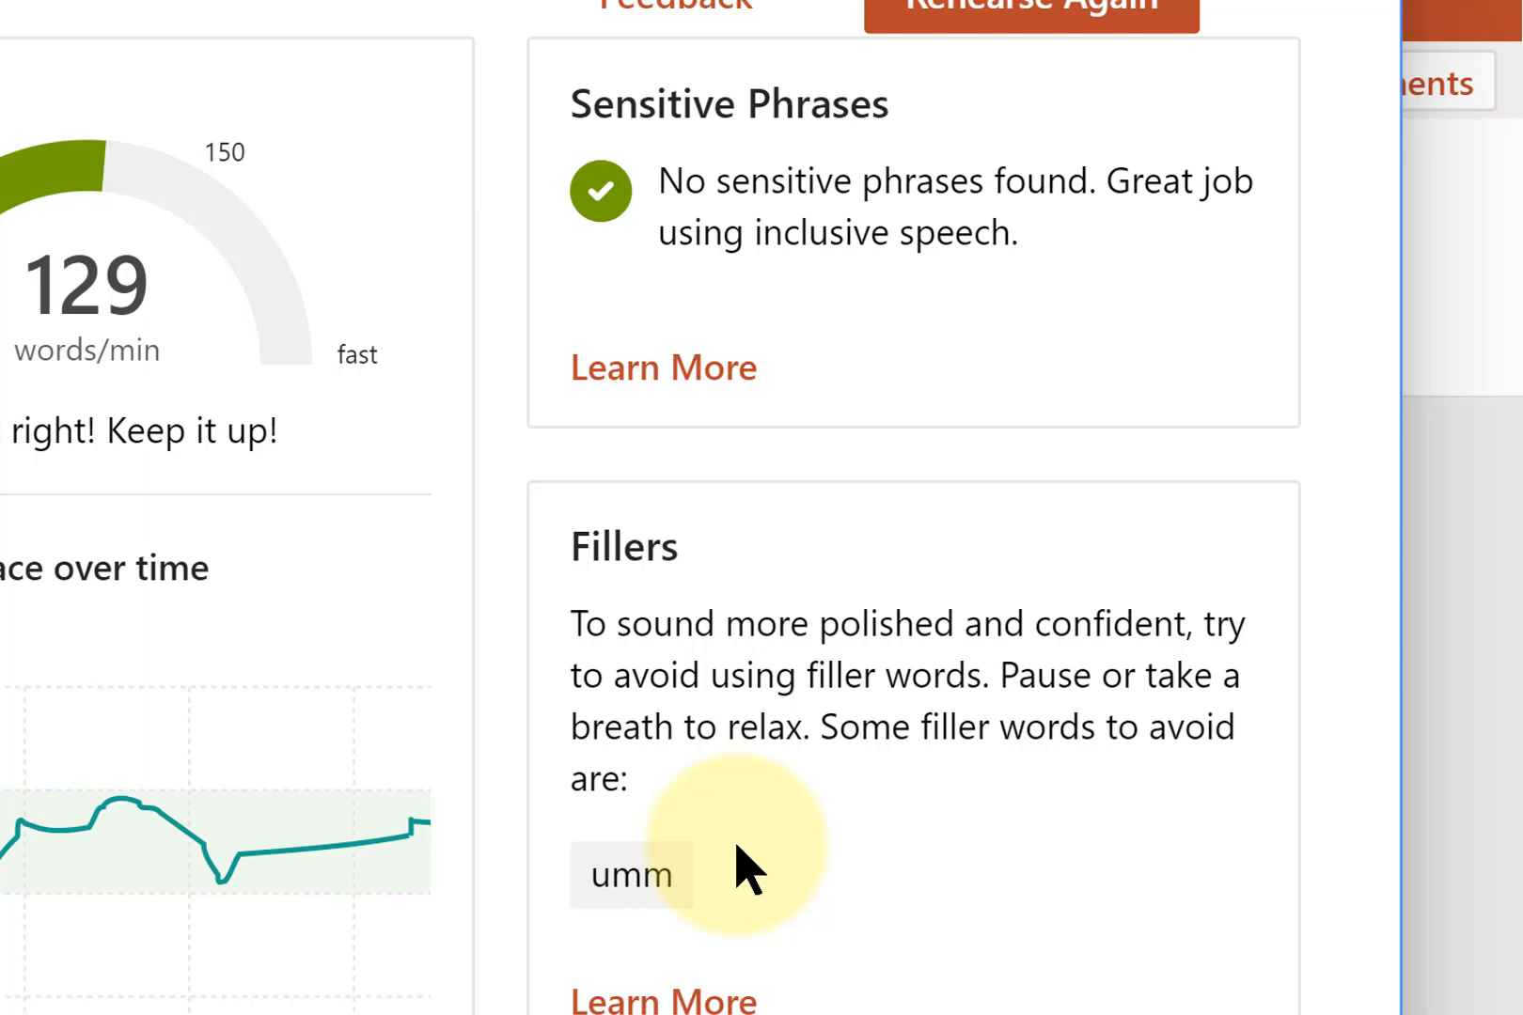
mouse_move(937, 412)
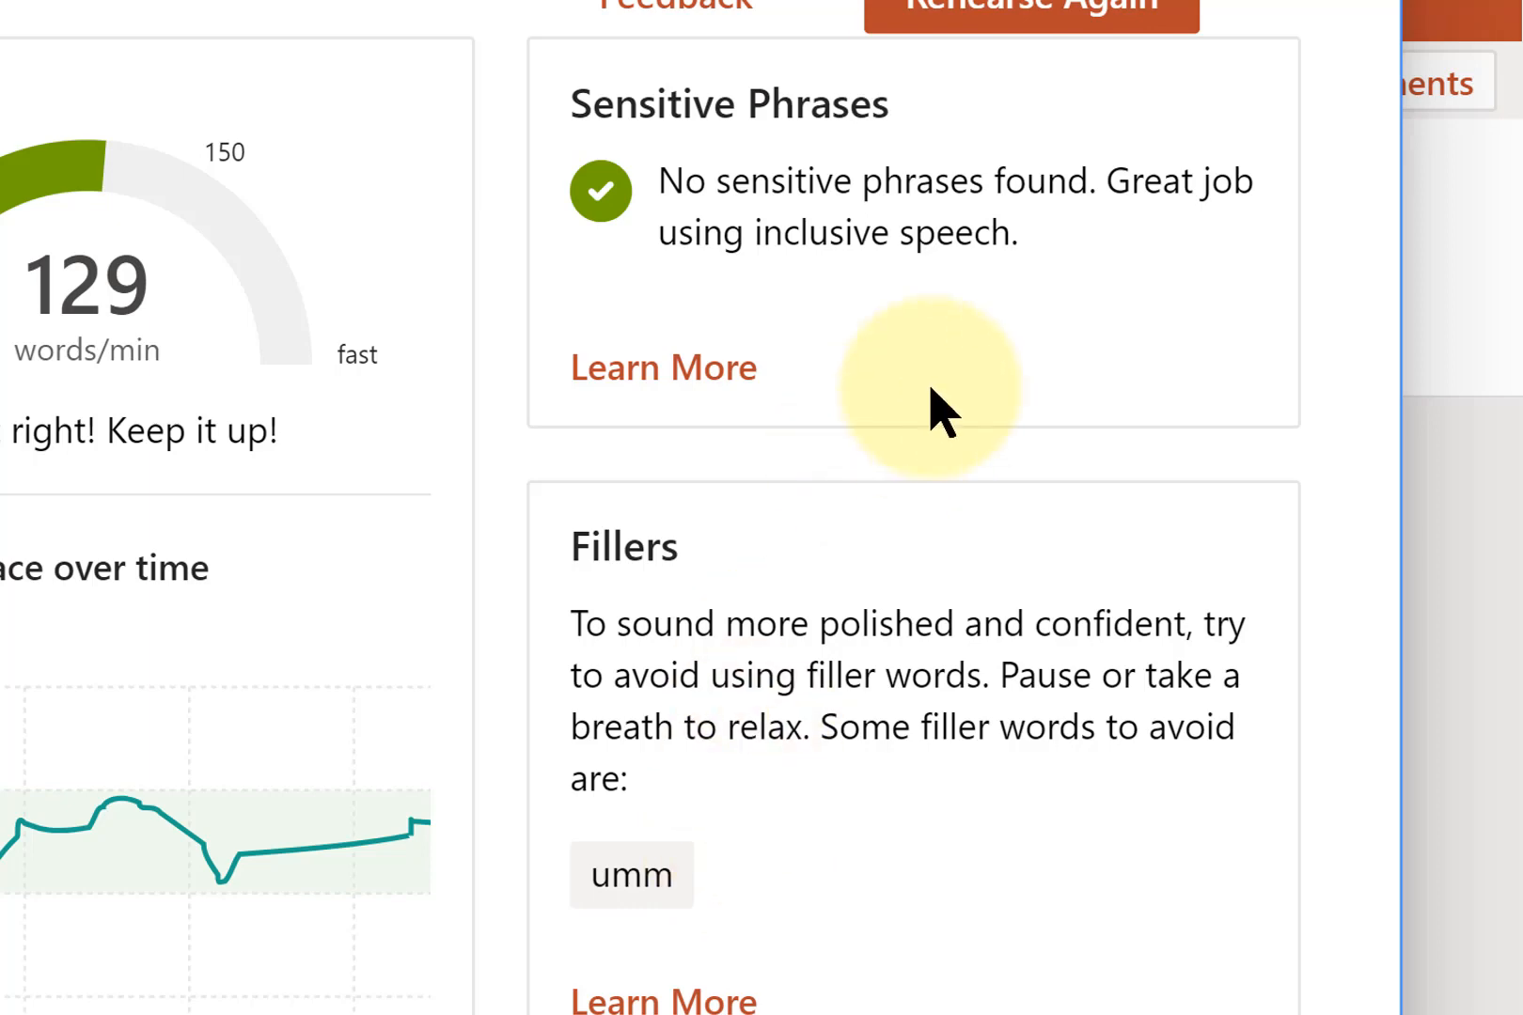
Choose Rehearse Again and start a new coached rehearsal from the Welcome panel.
left_click(1031, 7)
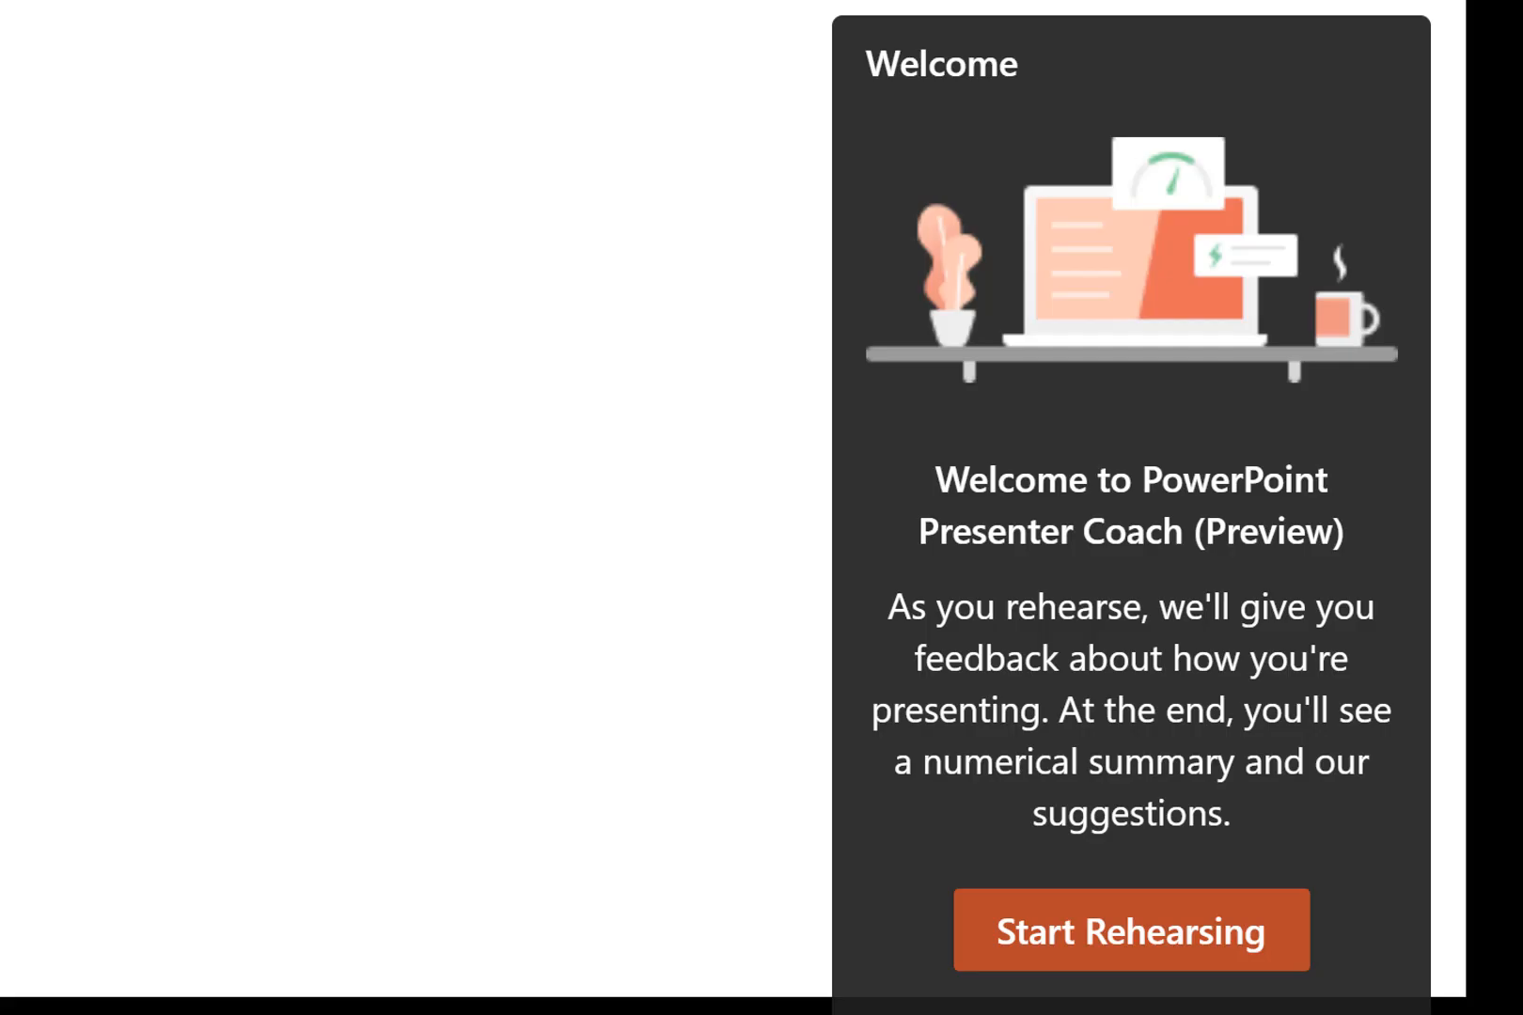
left_click(1130, 930)
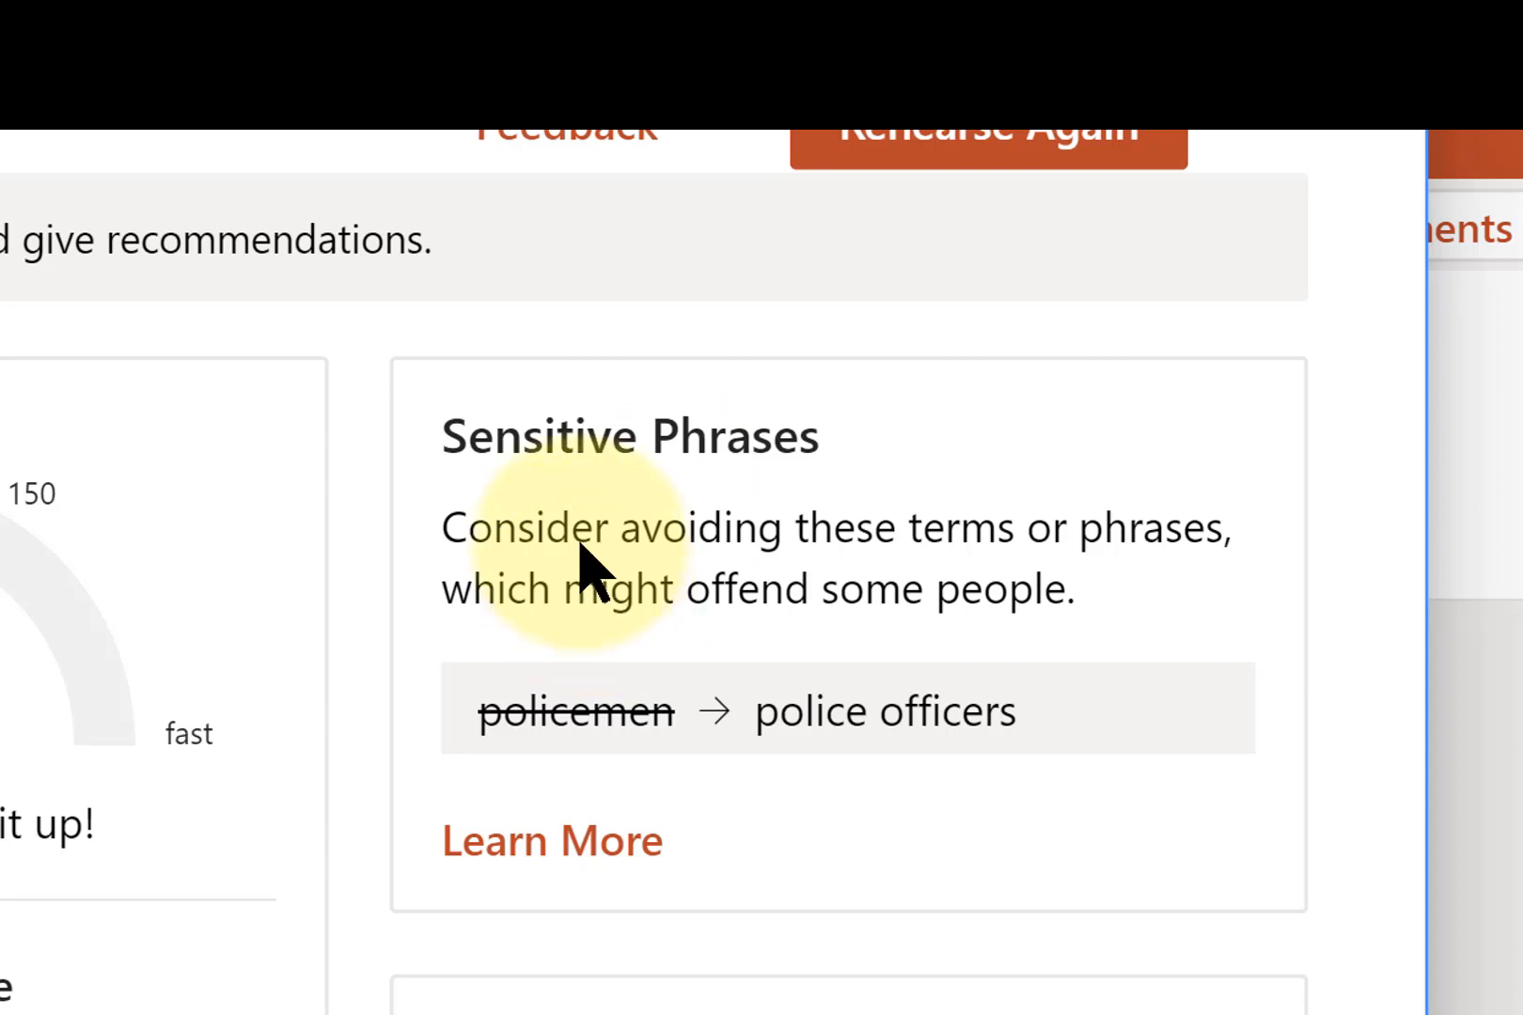
mouse_move(616, 592)
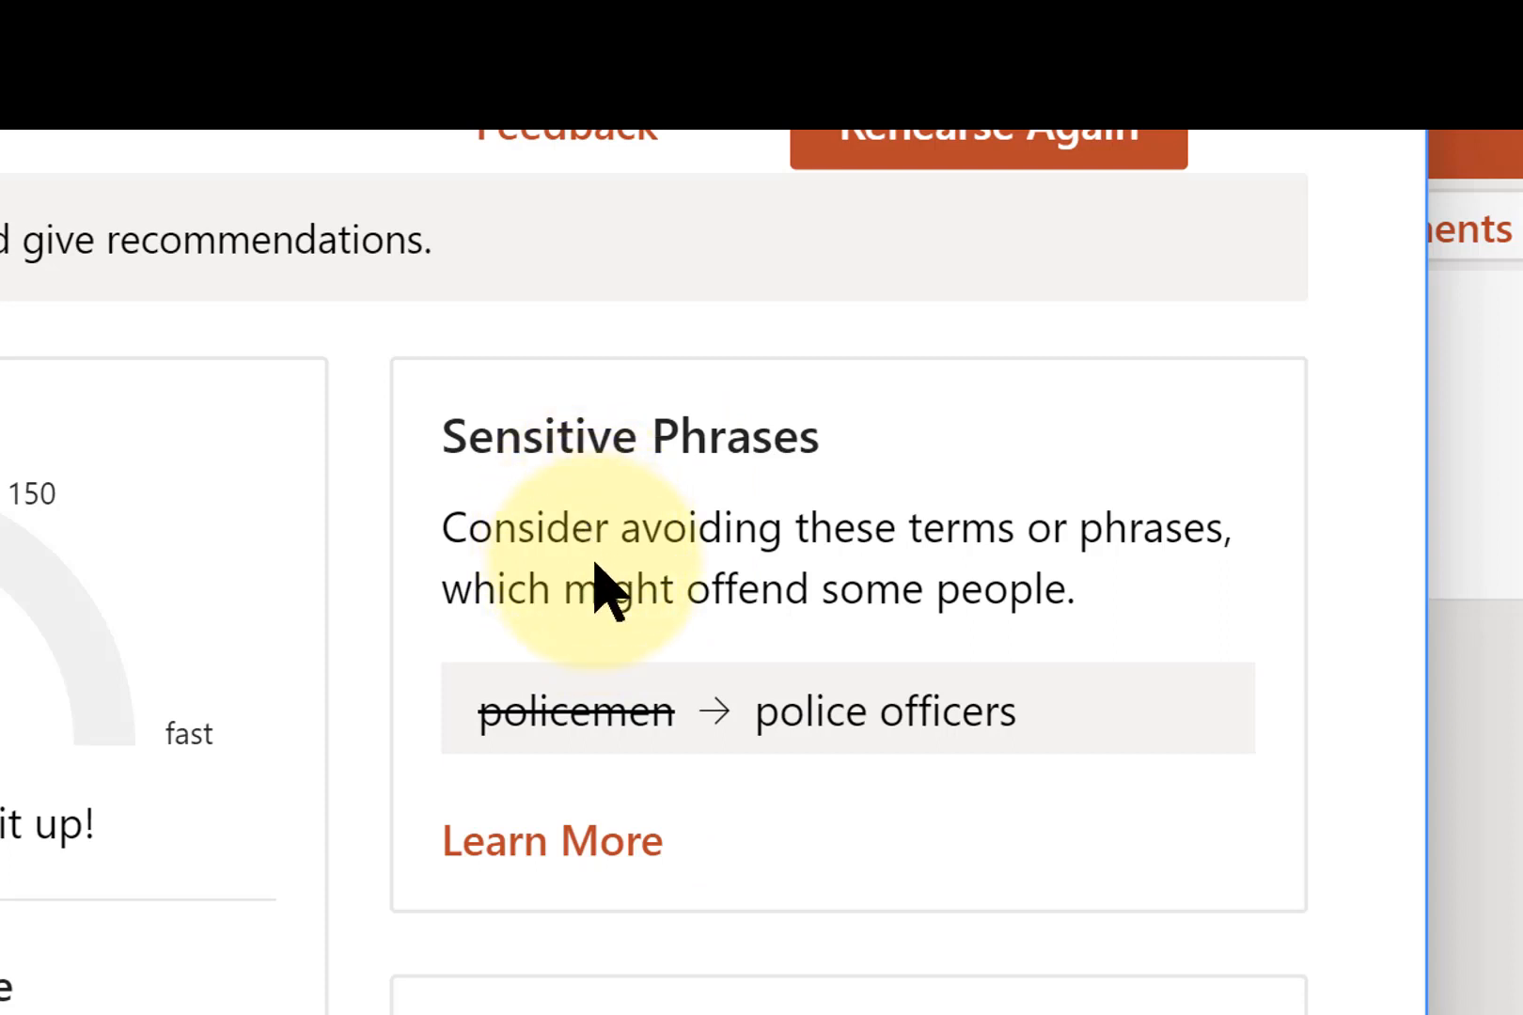
mouse_move(868, 780)
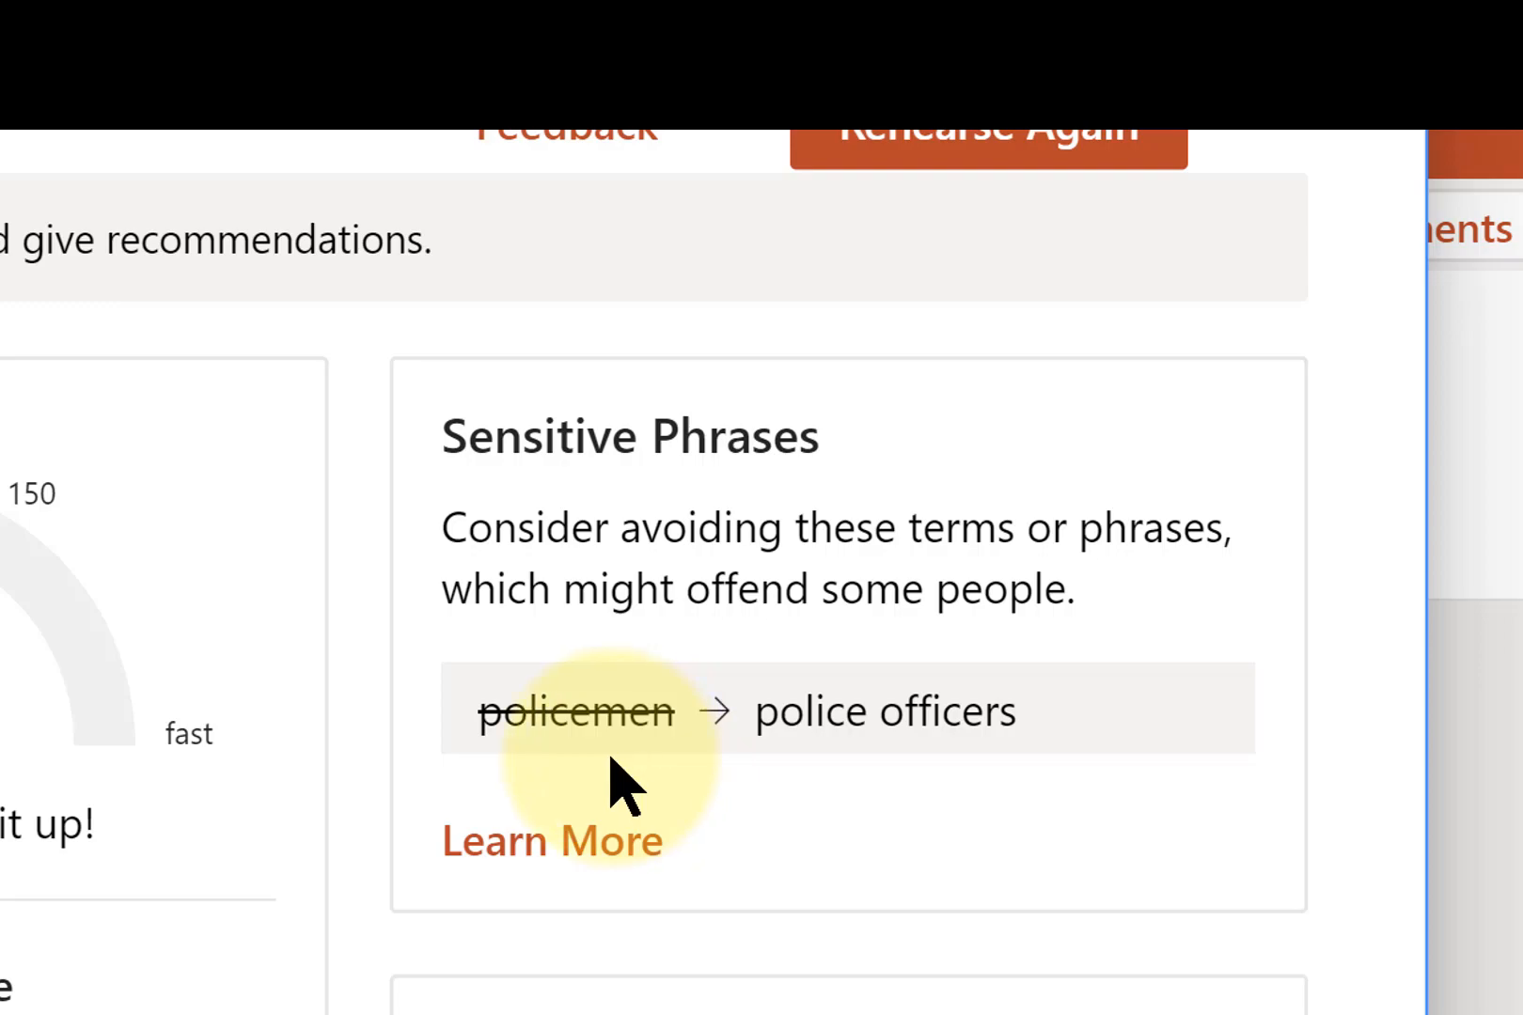
Open Learn More under Sensitive Phrases for the flagged 'policemen' suggestion.
left_click(551, 840)
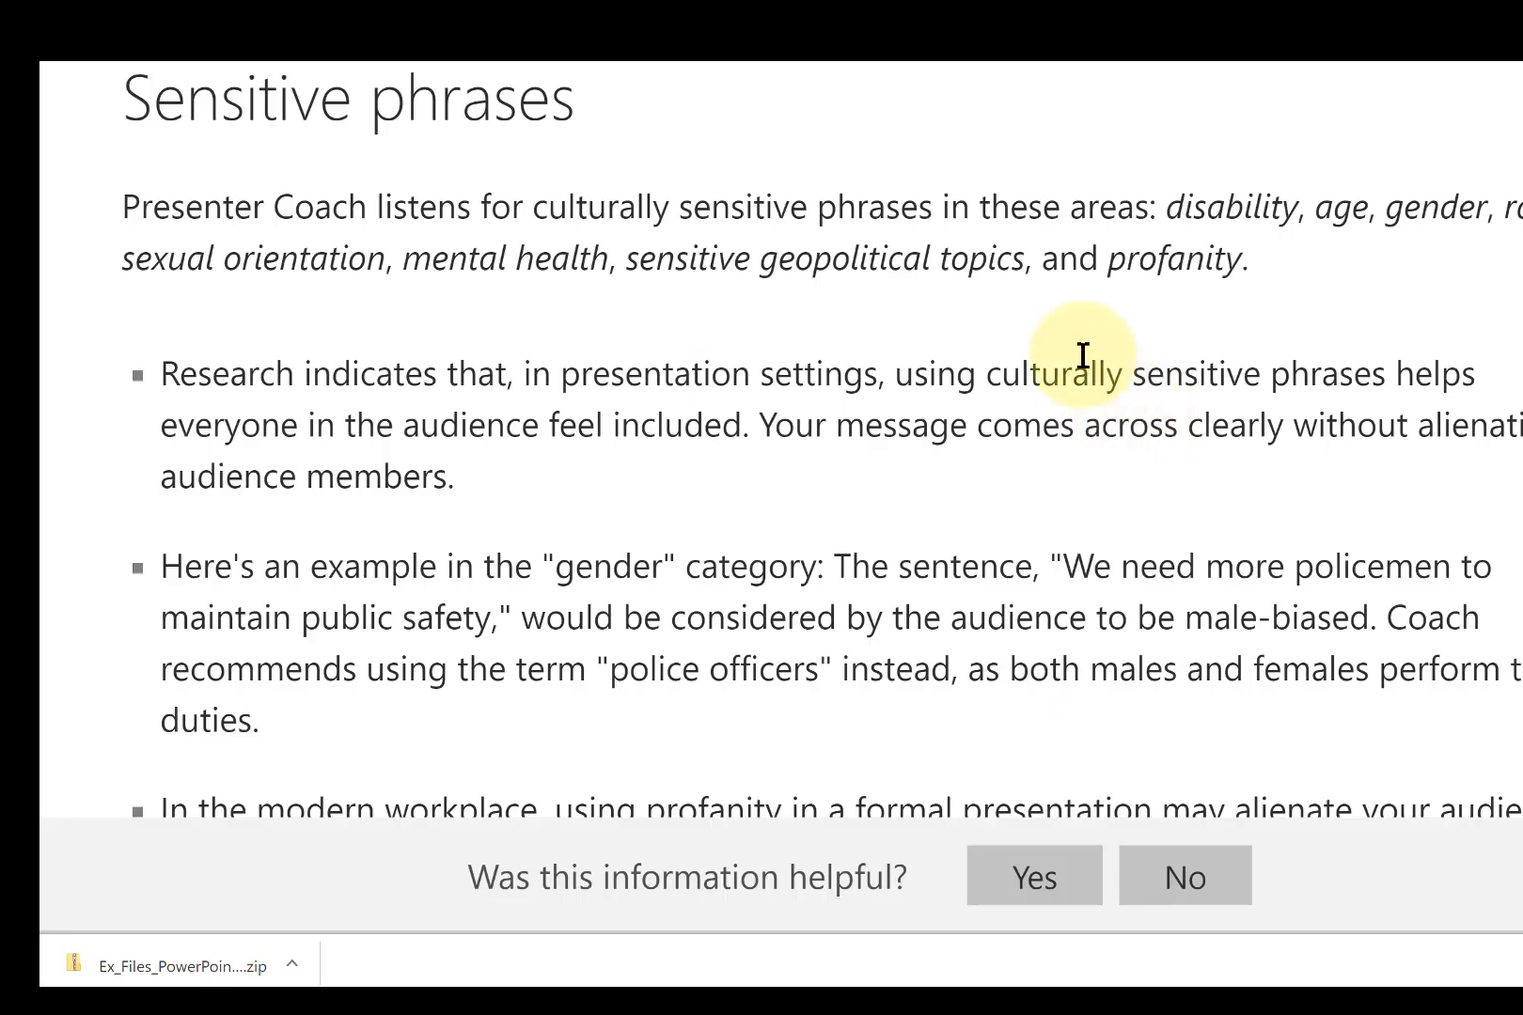